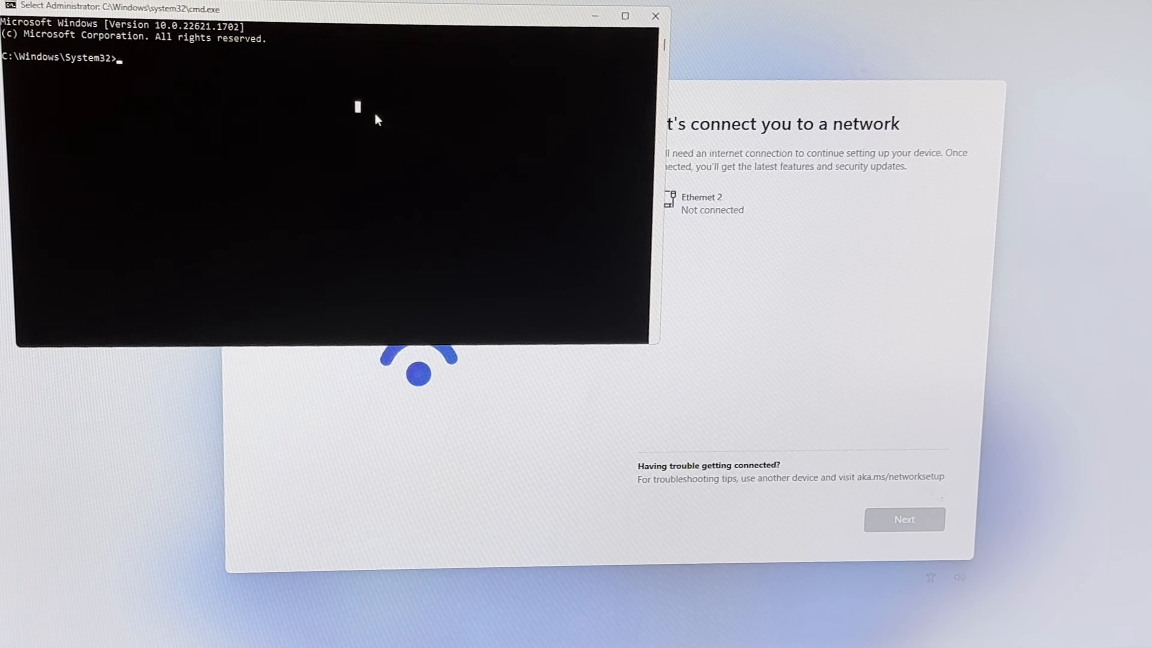
Run bypassnro from the oobe folder so setup restarts without requiring internet.
text(cd oobe)
text(bypa)
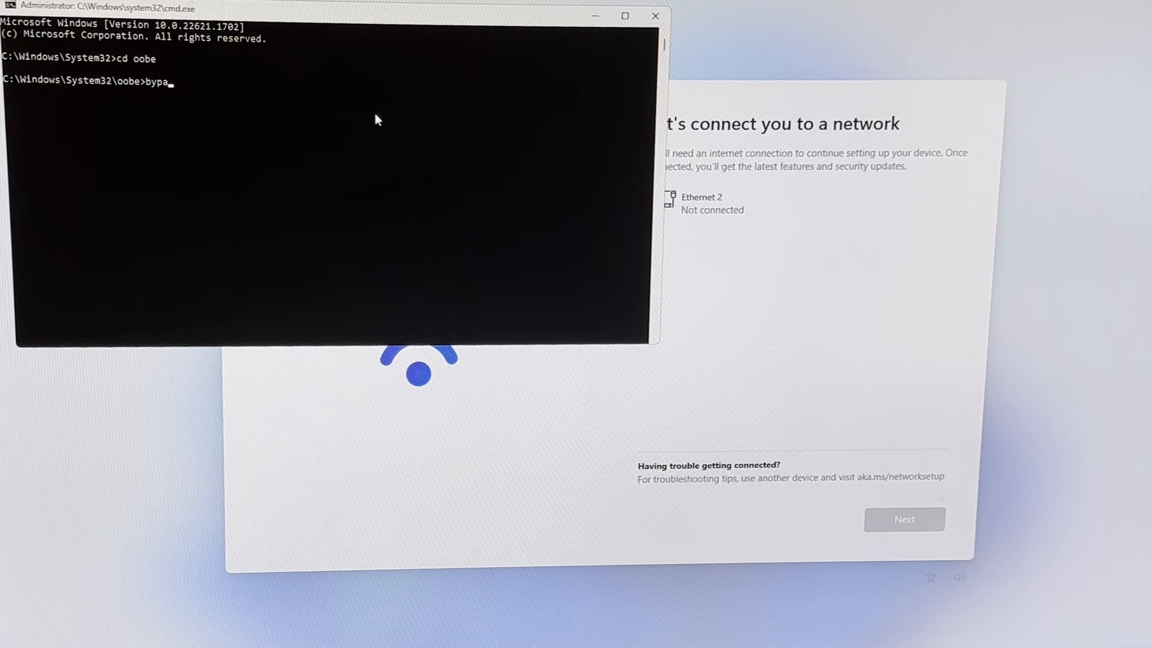
text(sn)
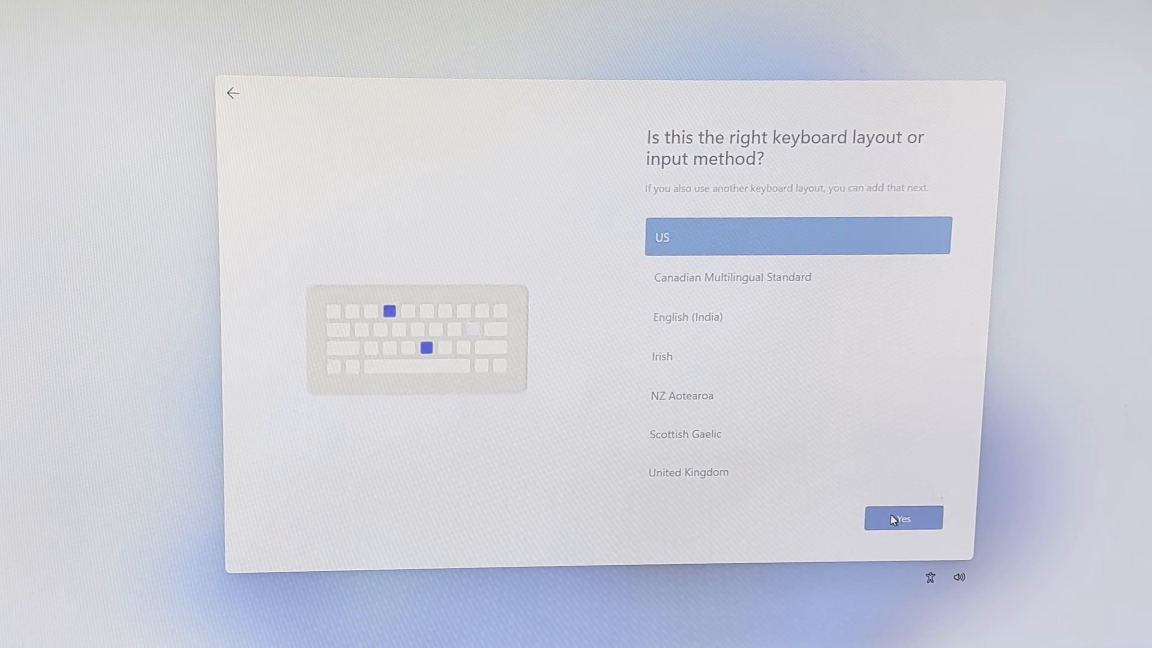
Keep the US keyboard layout, choose 'I don't have internet' and continue with limited setup.
click(903, 518)
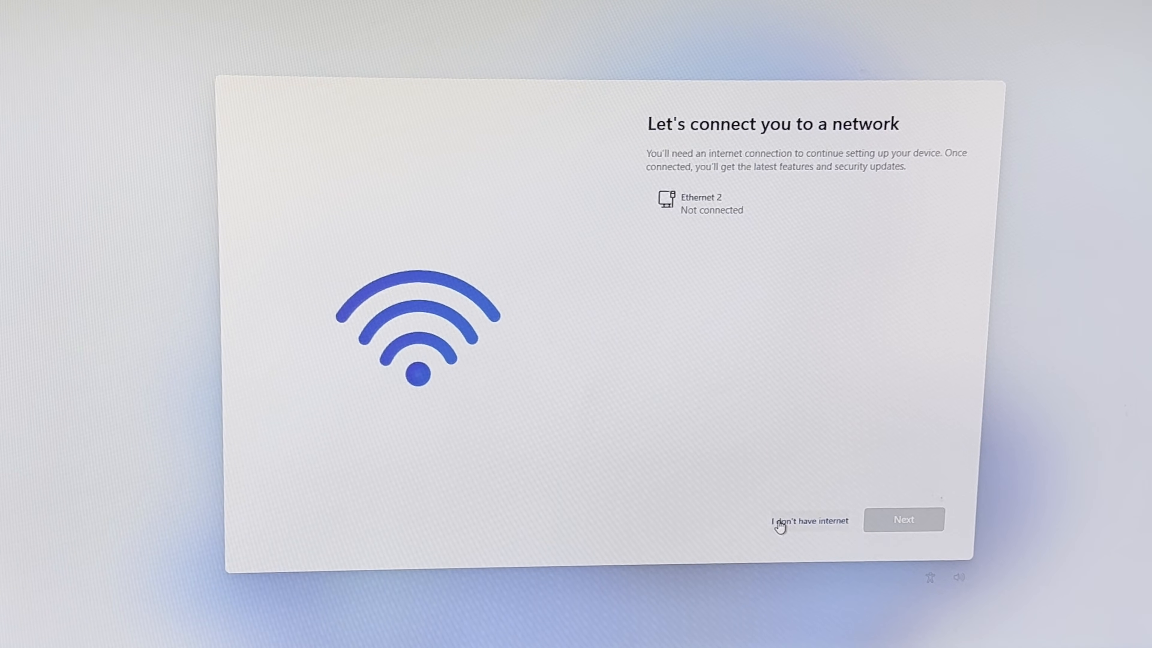
click(811, 521)
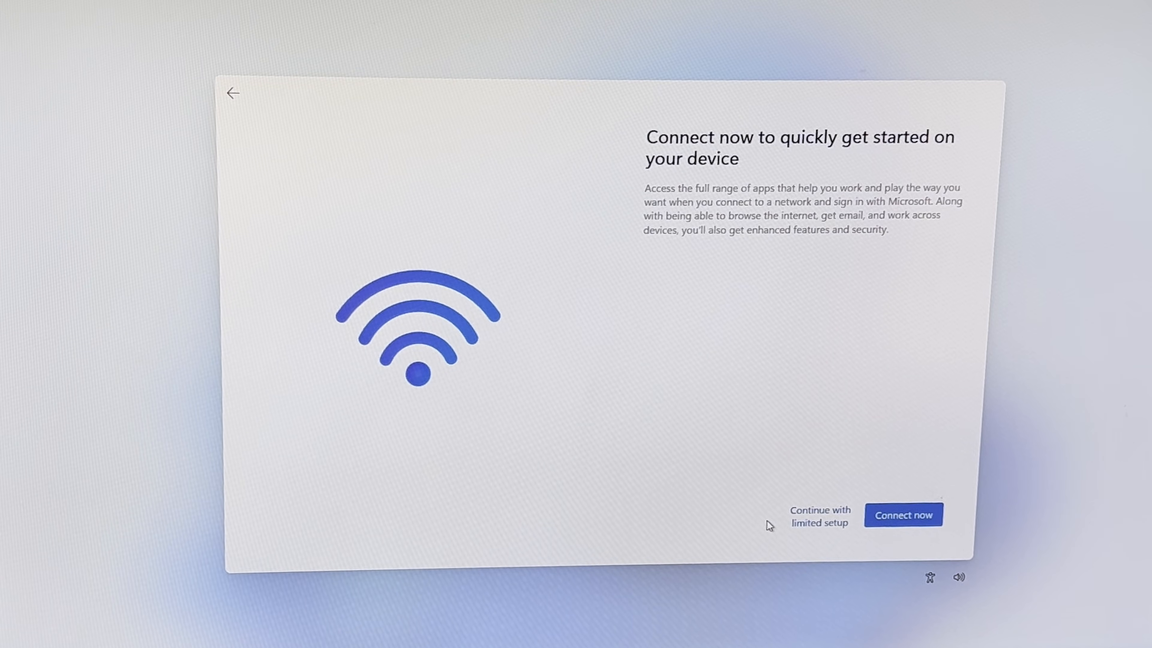
click(821, 515)
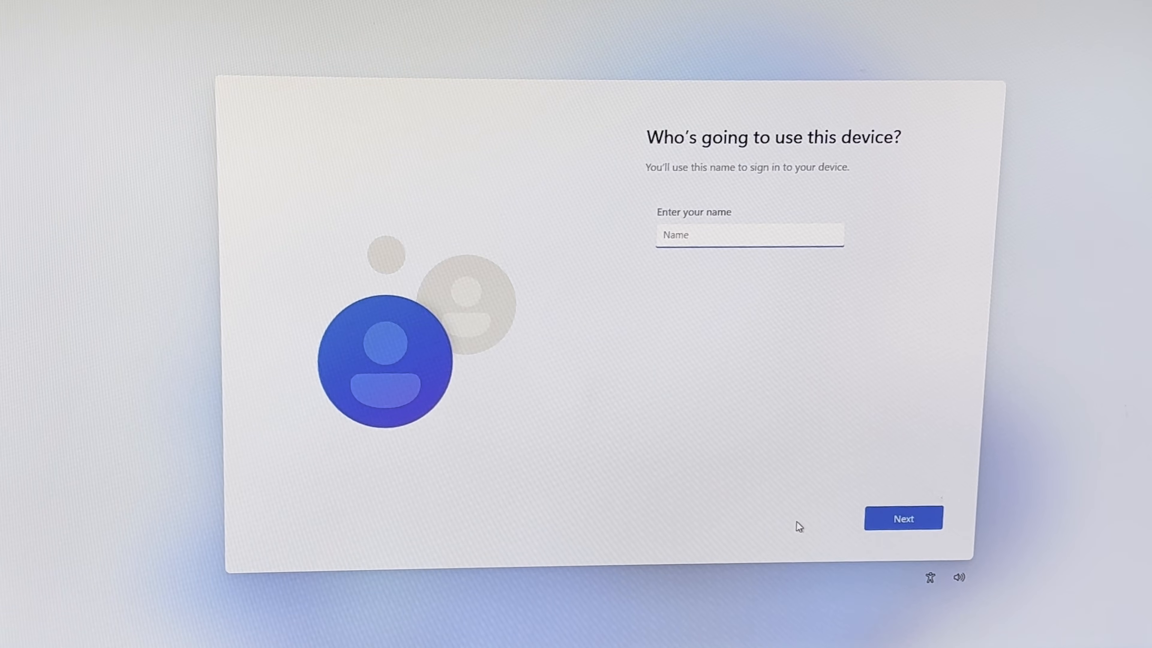
Create local account 'Test' with a blank password and accept the privacy settings.
text(Test)
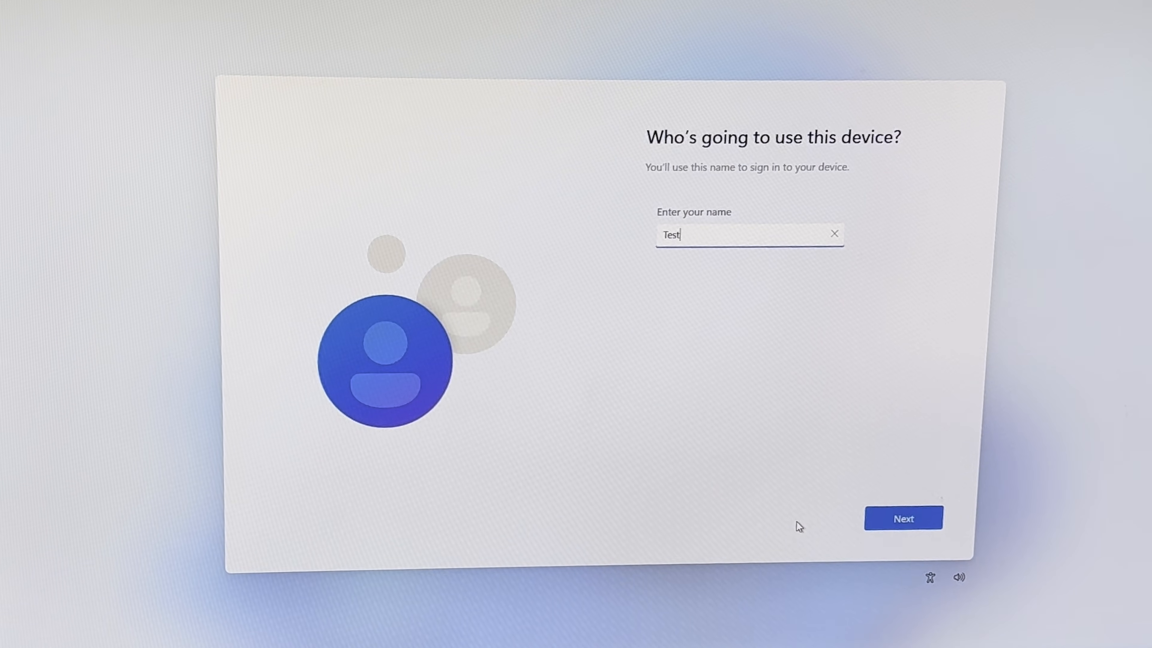
click(902, 518)
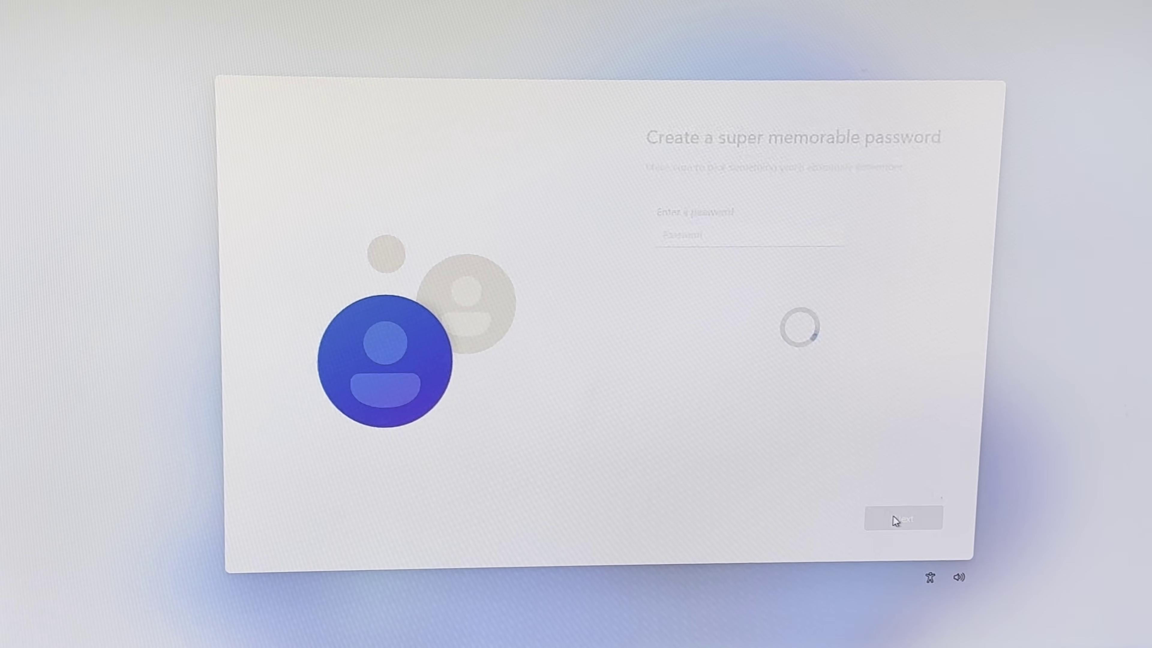
click(897, 518)
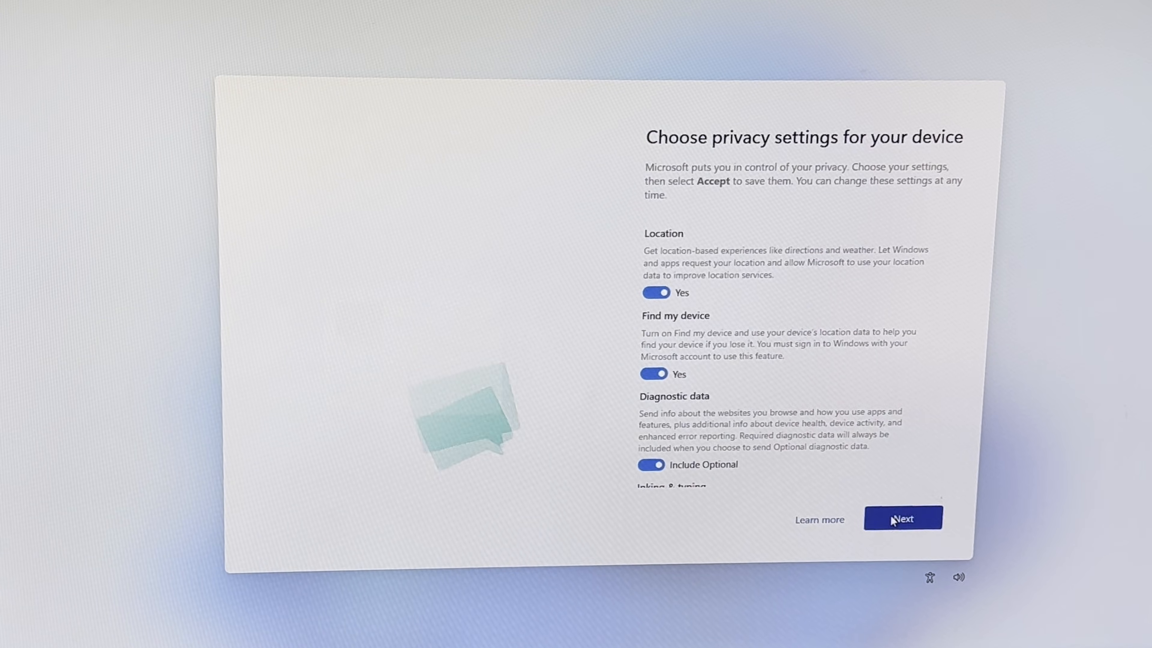
scroll(down, 3)
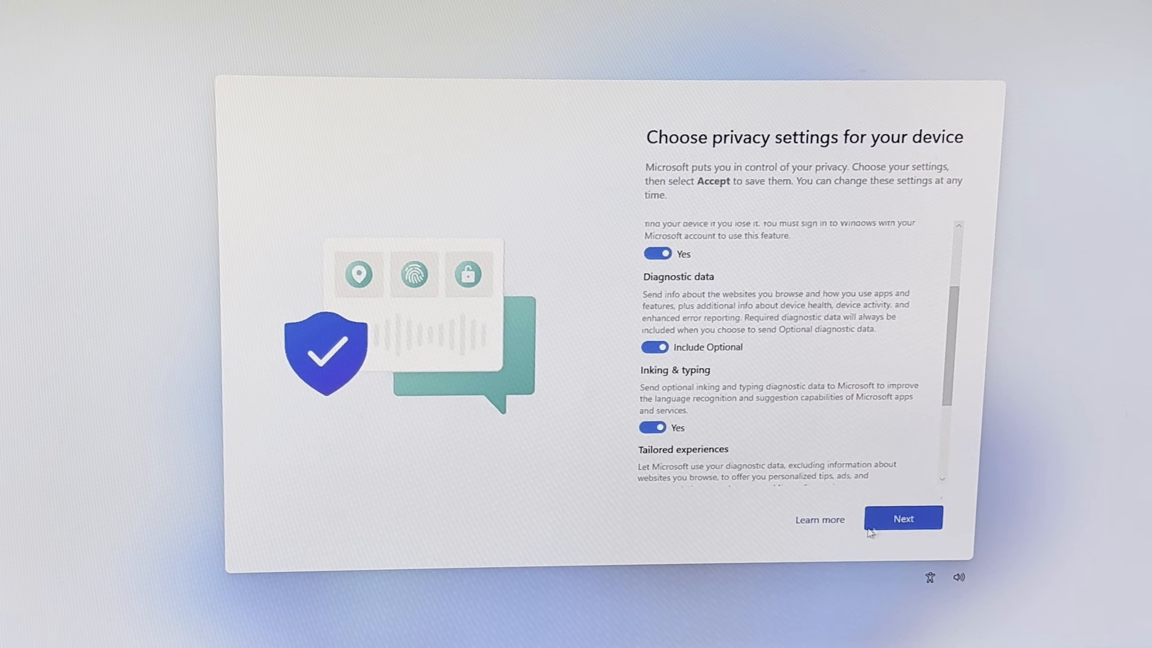
click(904, 519)
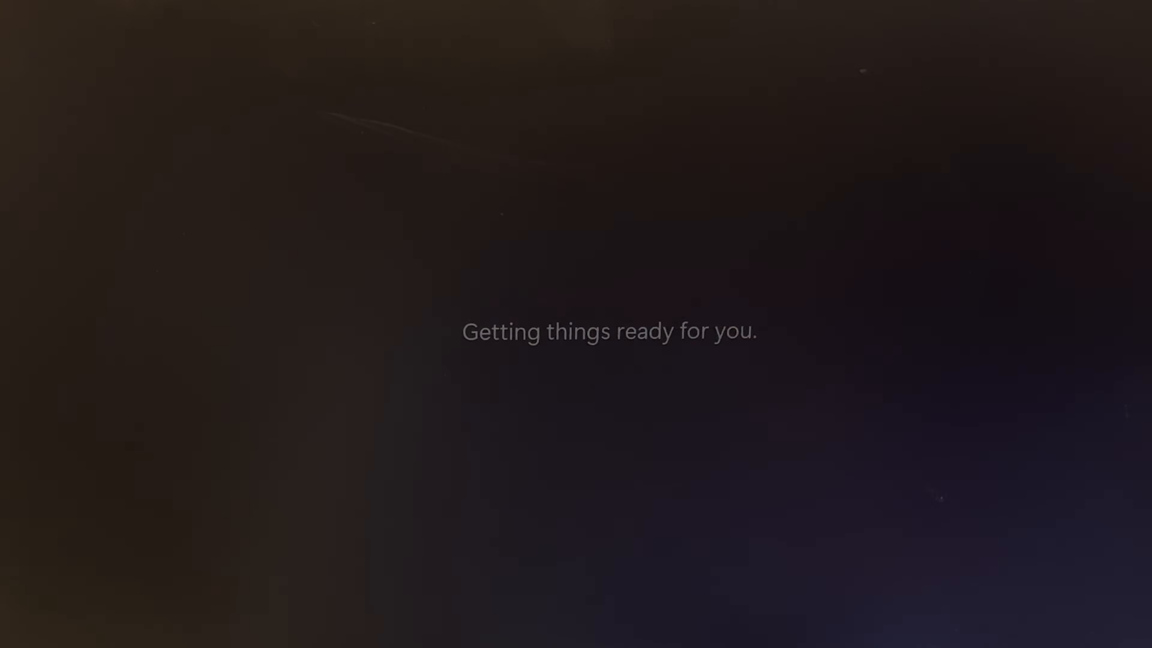